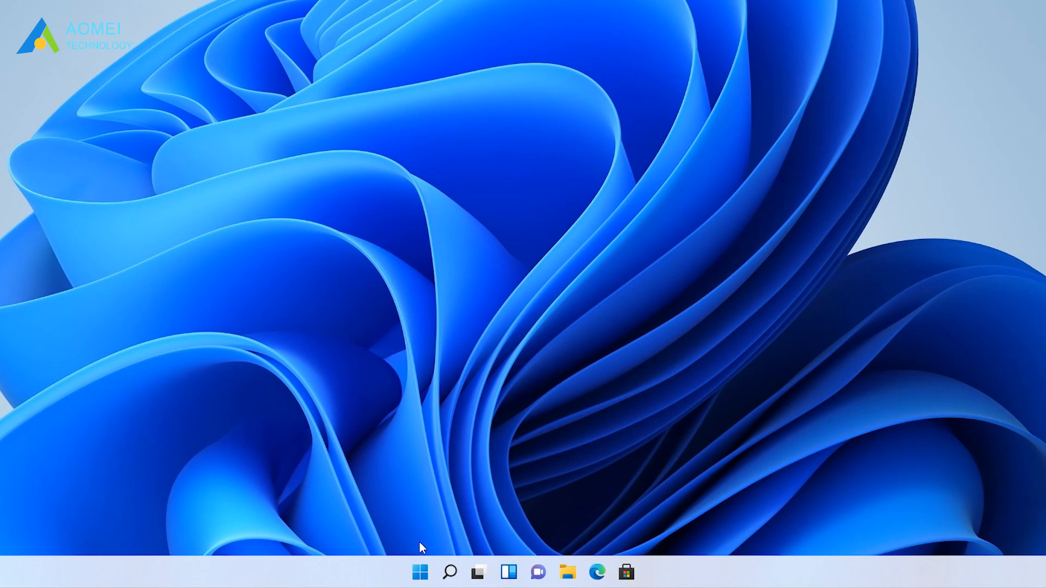
Search Windows for 'Create and format hard disk partitions' to find the Control Panel tool
click(449, 572)
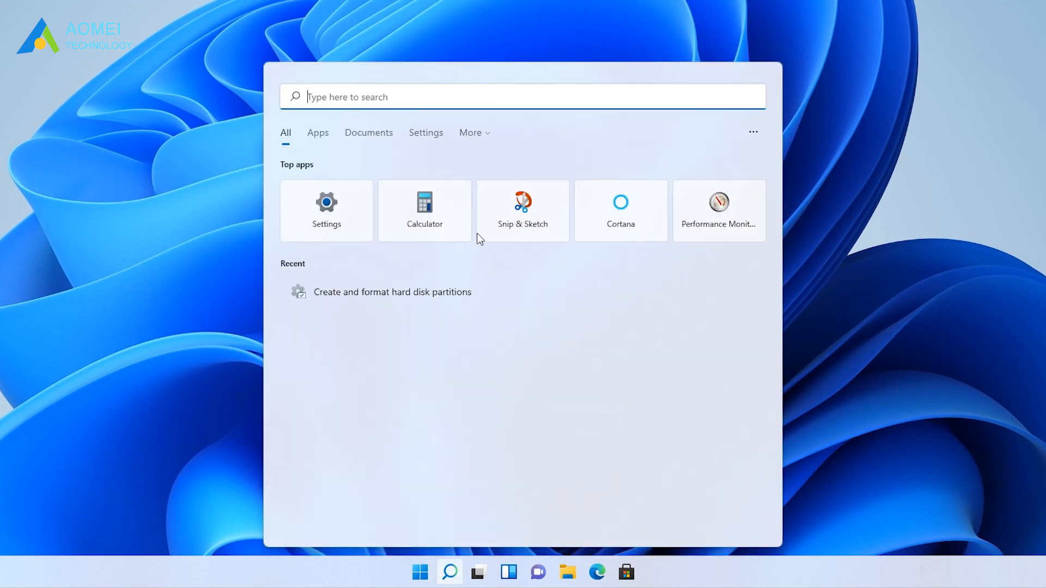
mouse_move(460, 98)
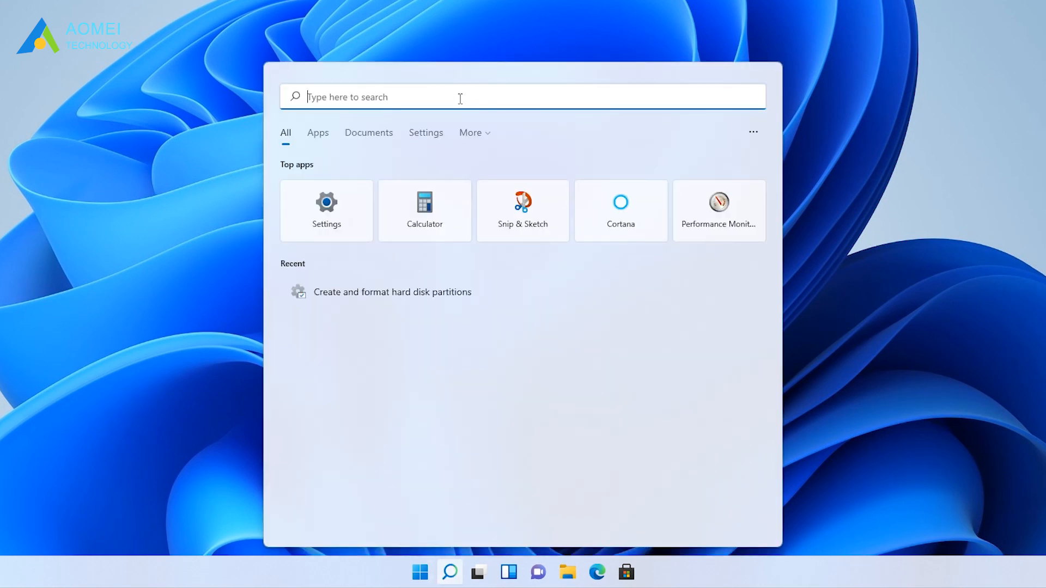
text(Create and format hard disk partitions)
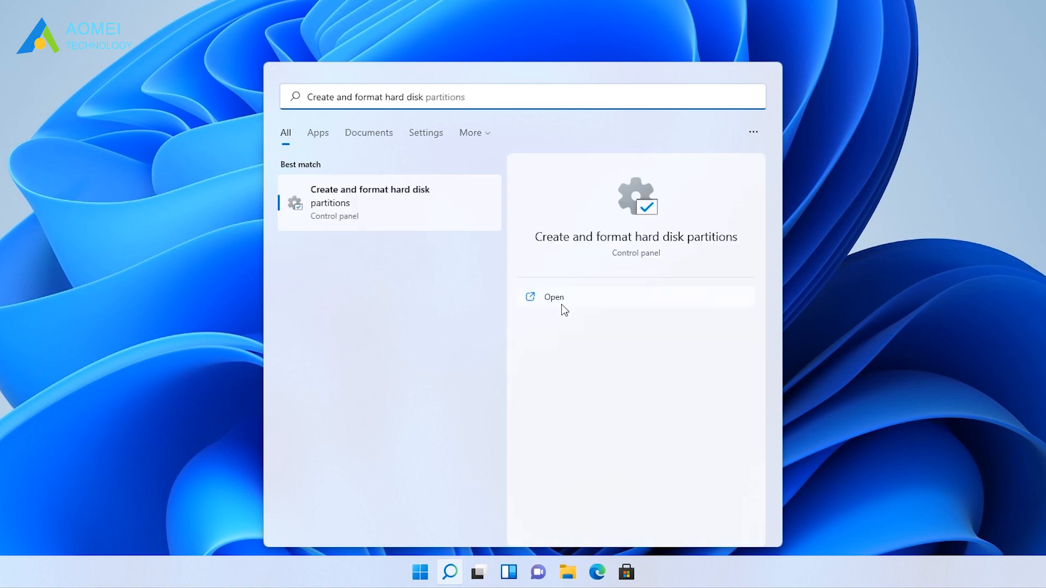
Launch Disk Management and shrink C: by the maximum amount, from 499.30 GB to 18.09 GB
click(554, 297)
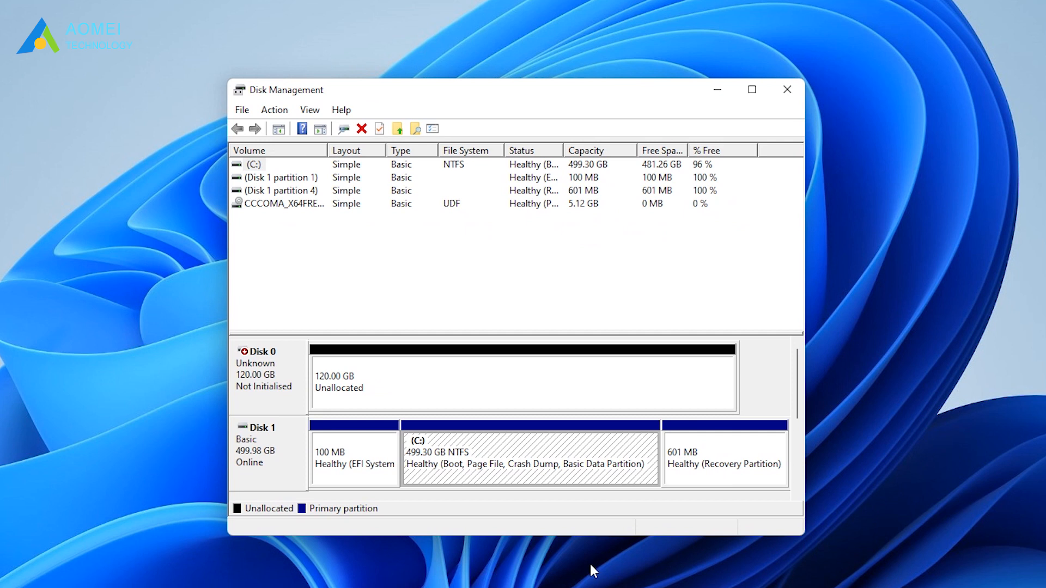
mouse_move(523, 448)
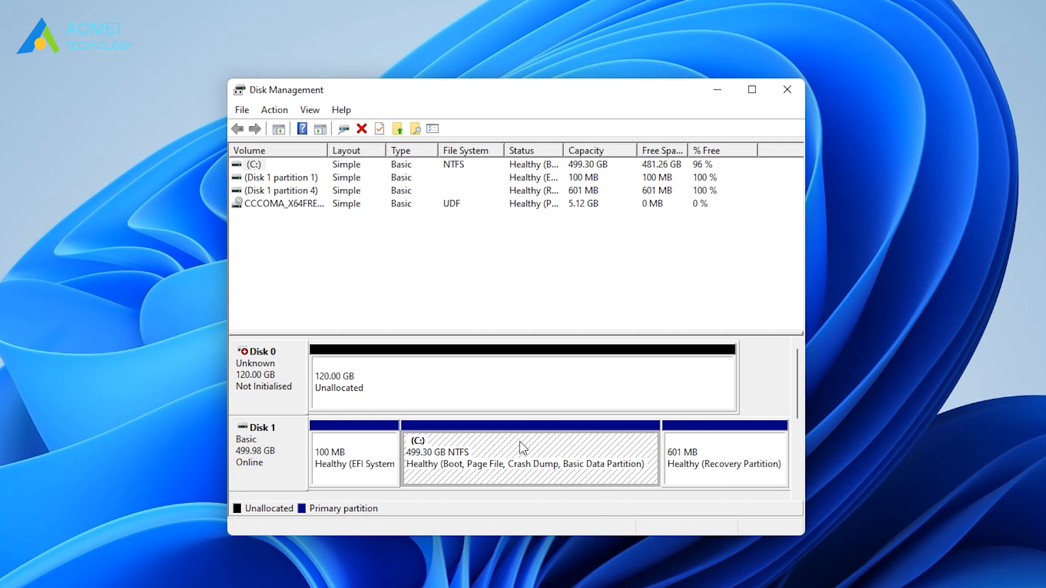
mouse_move(637, 454)
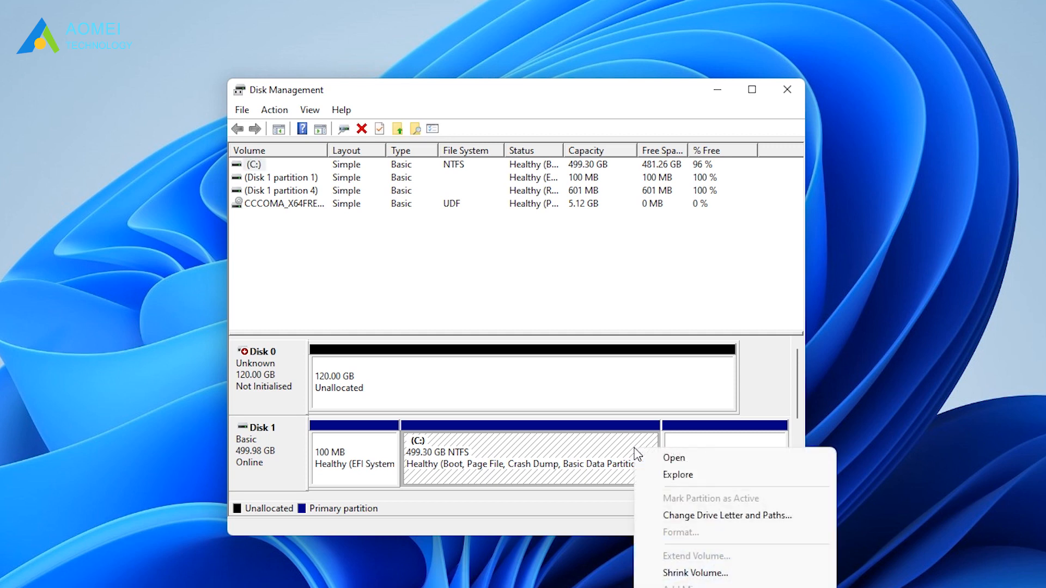
mouse_move(695, 573)
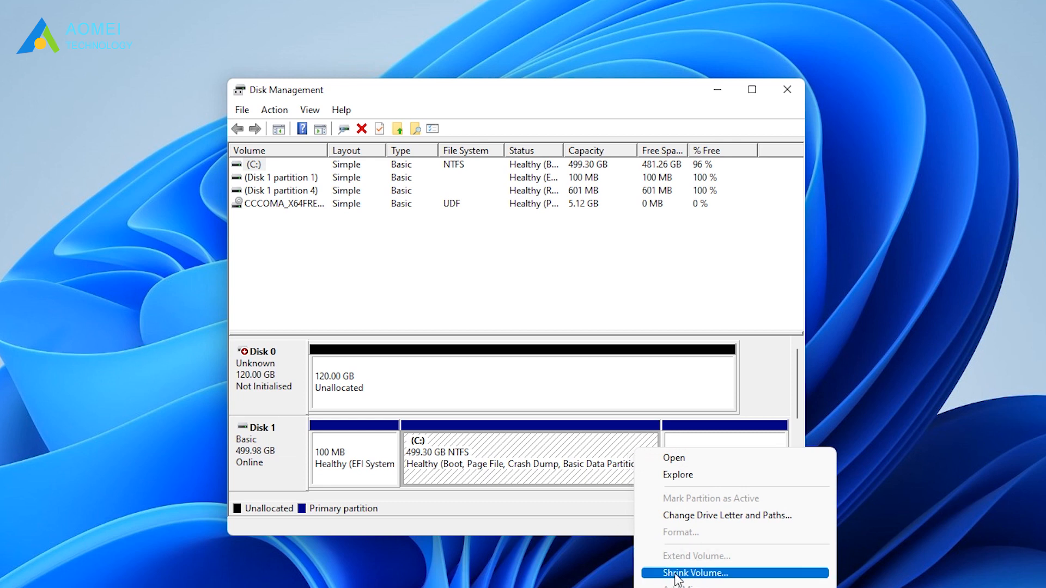
click(695, 573)
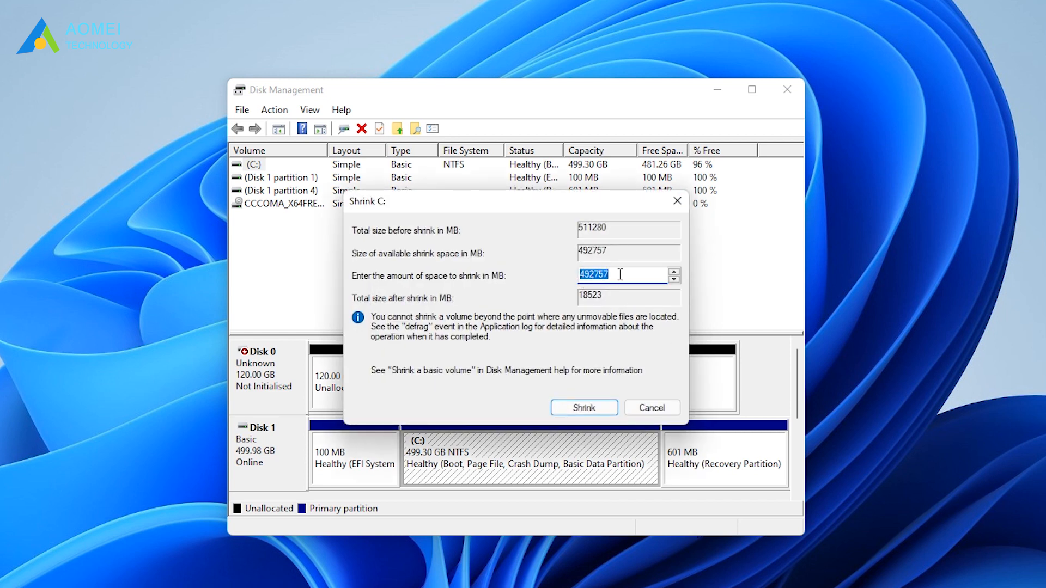
click(583, 407)
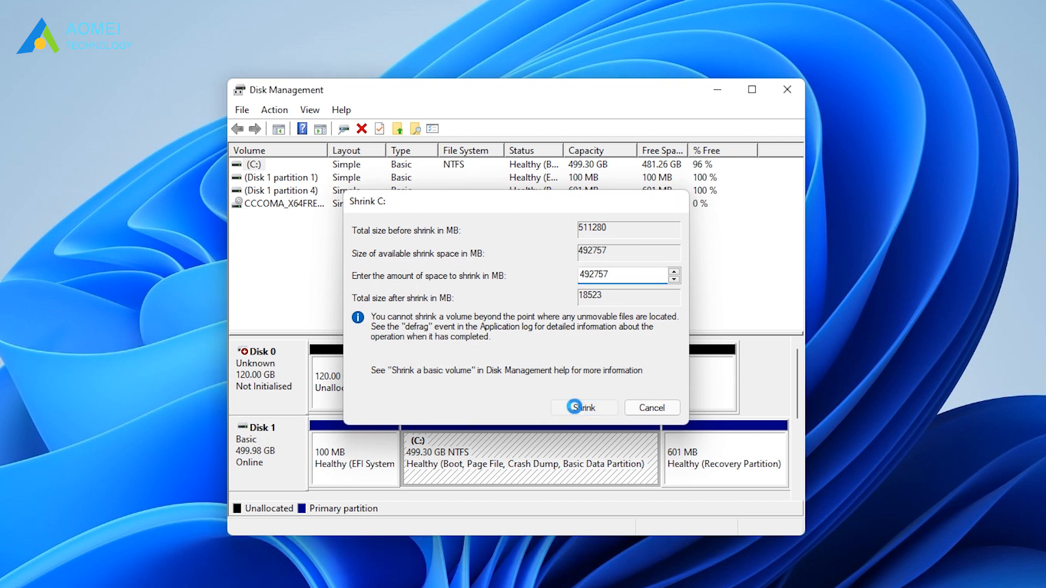
click(583, 408)
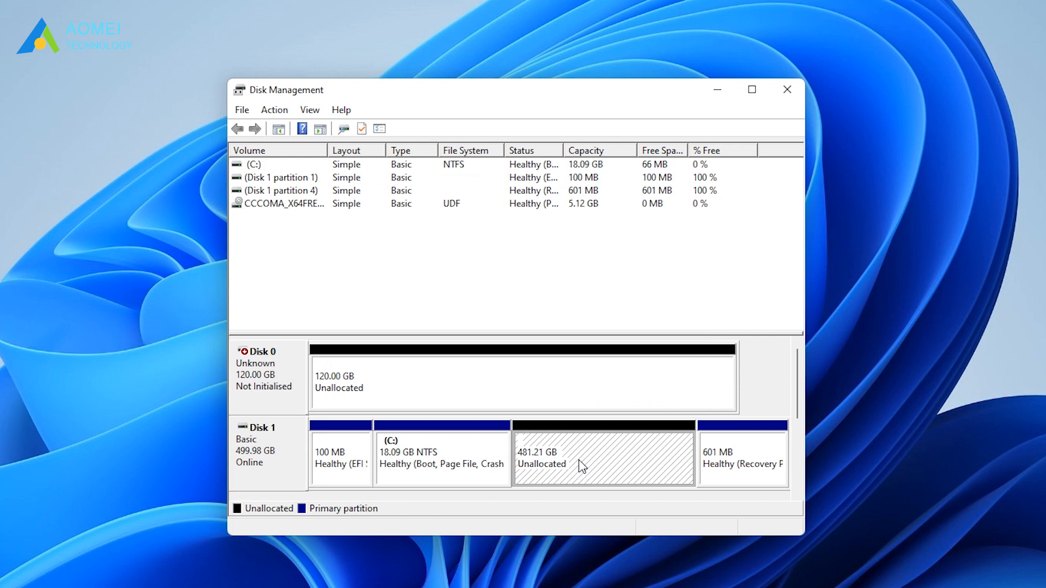
mouse_move(533, 479)
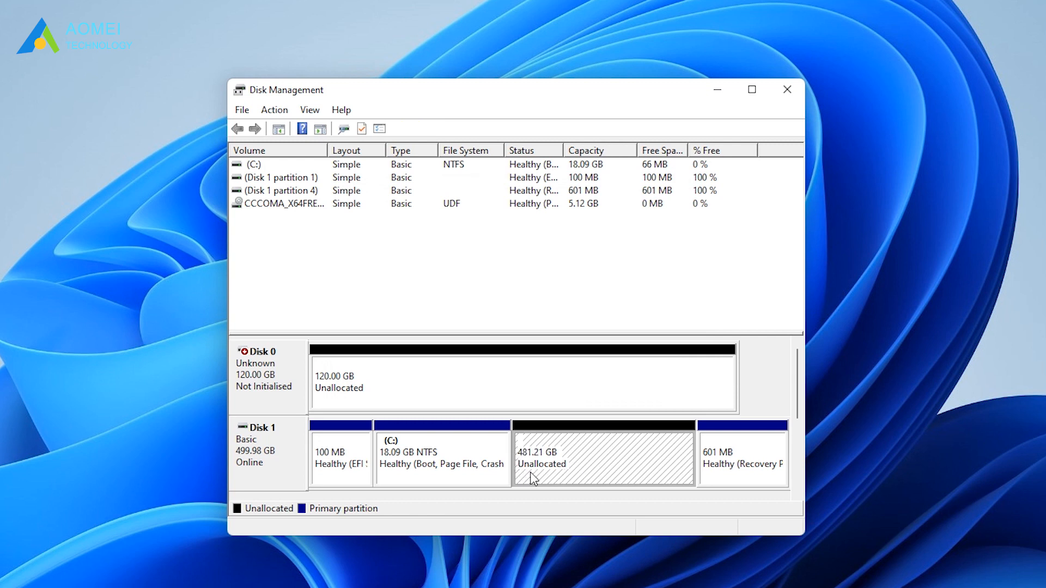
mouse_move(647, 451)
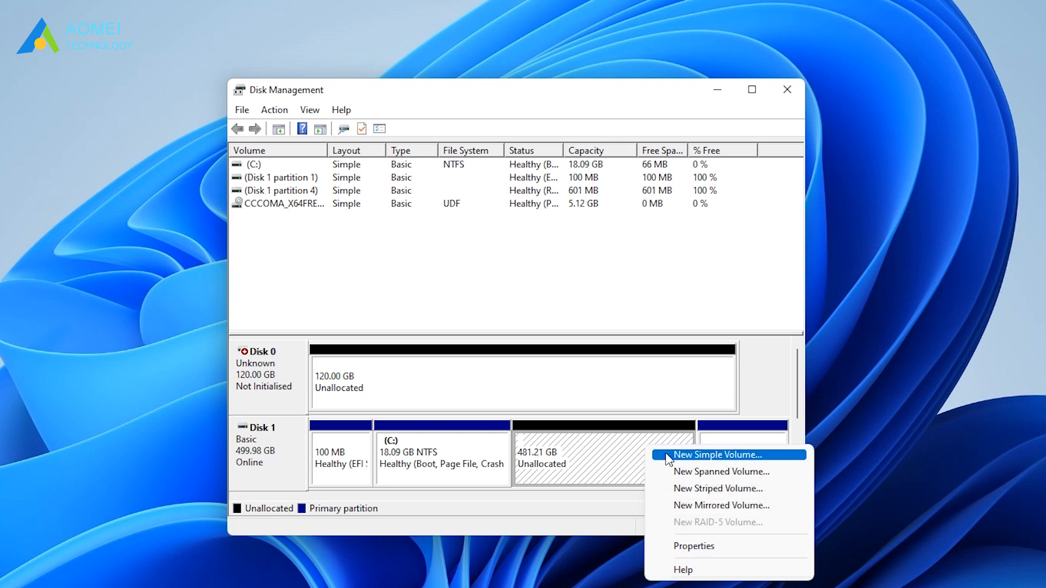
Create a full-size NTFS simple volume named New Volume (E:) in the 481.21 GB unallocated space
click(716, 454)
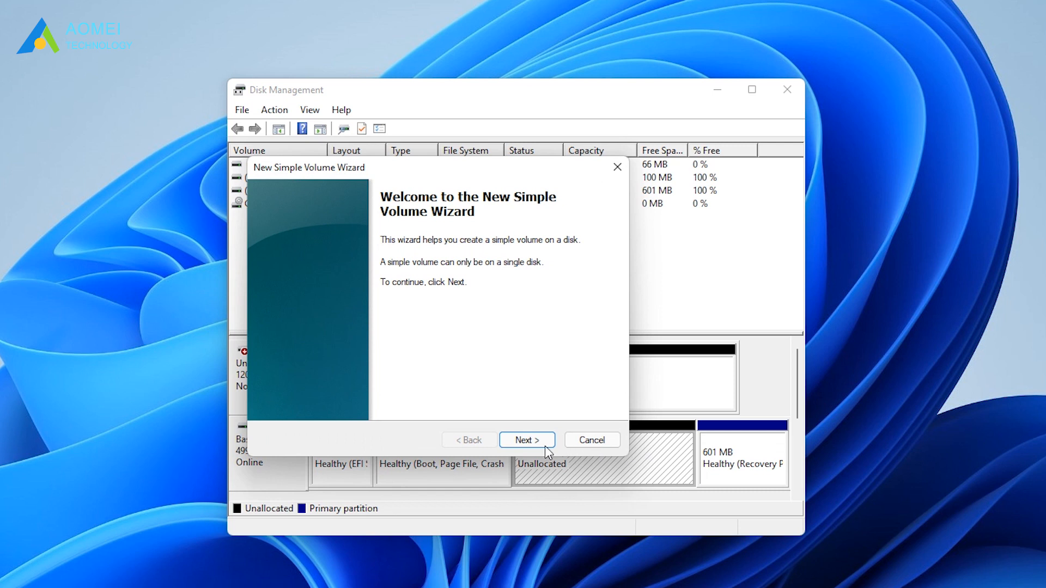
click(527, 440)
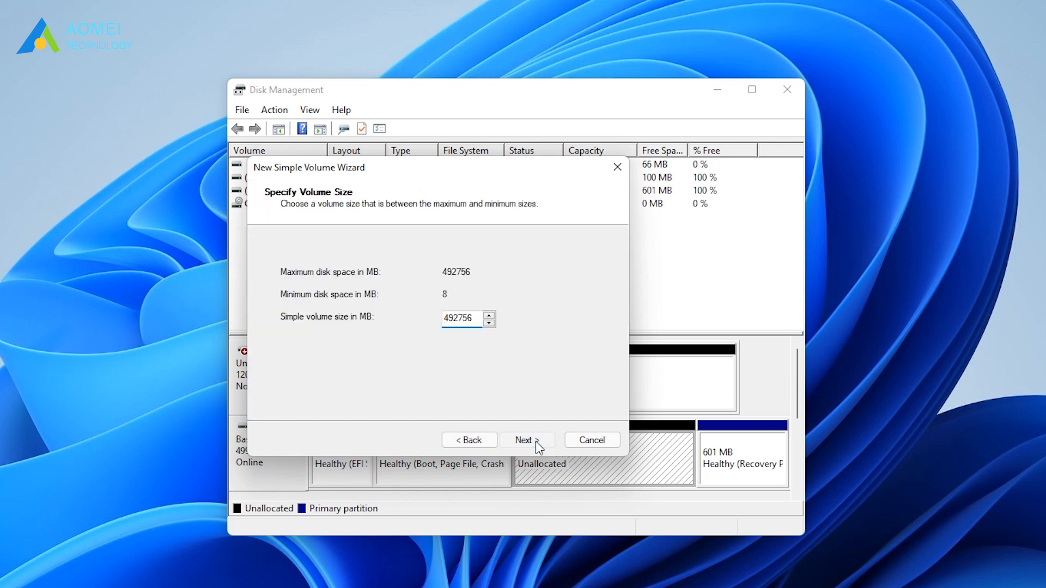
click(527, 439)
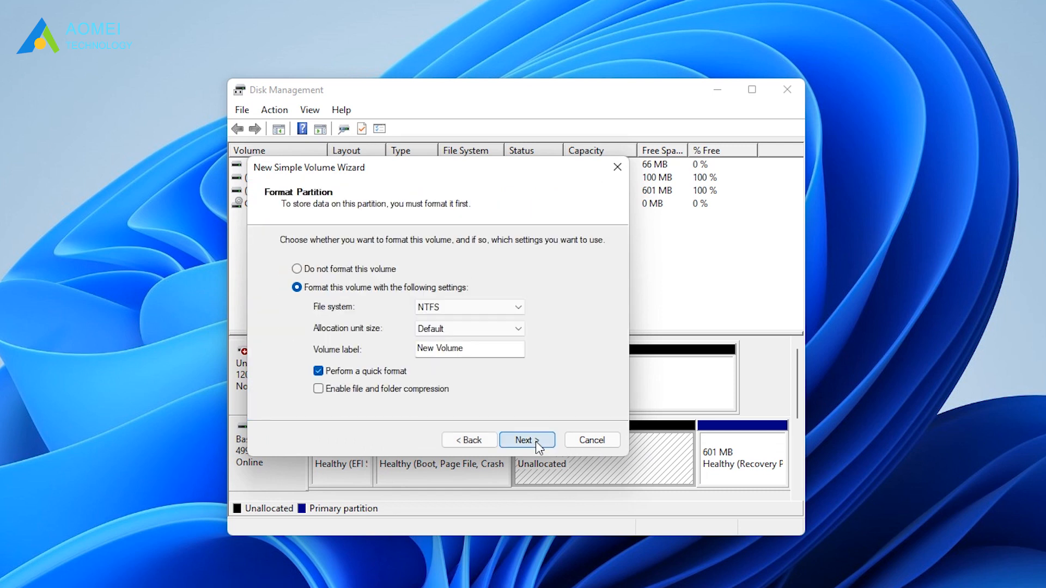
click(526, 439)
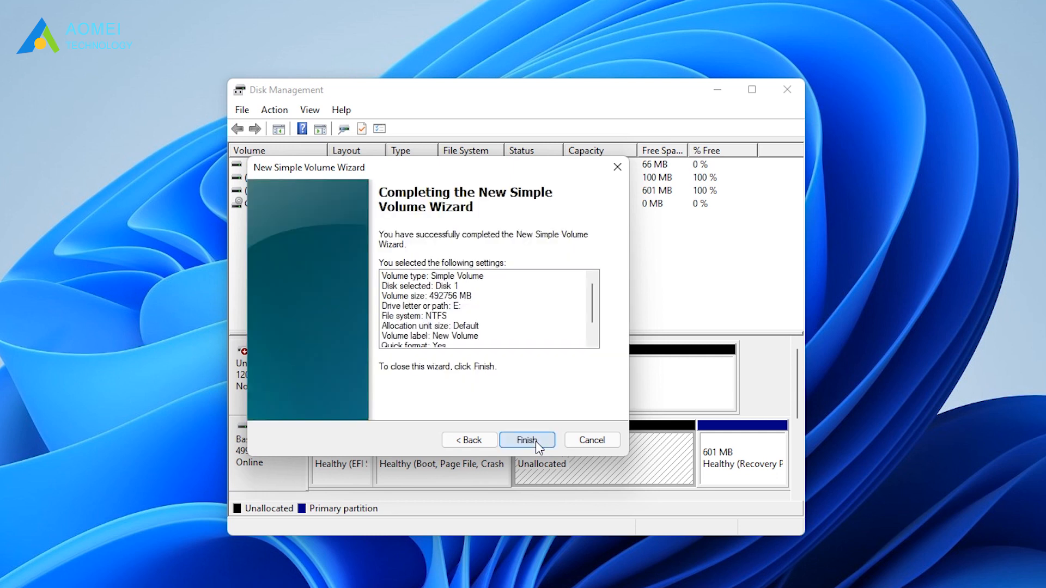
click(527, 440)
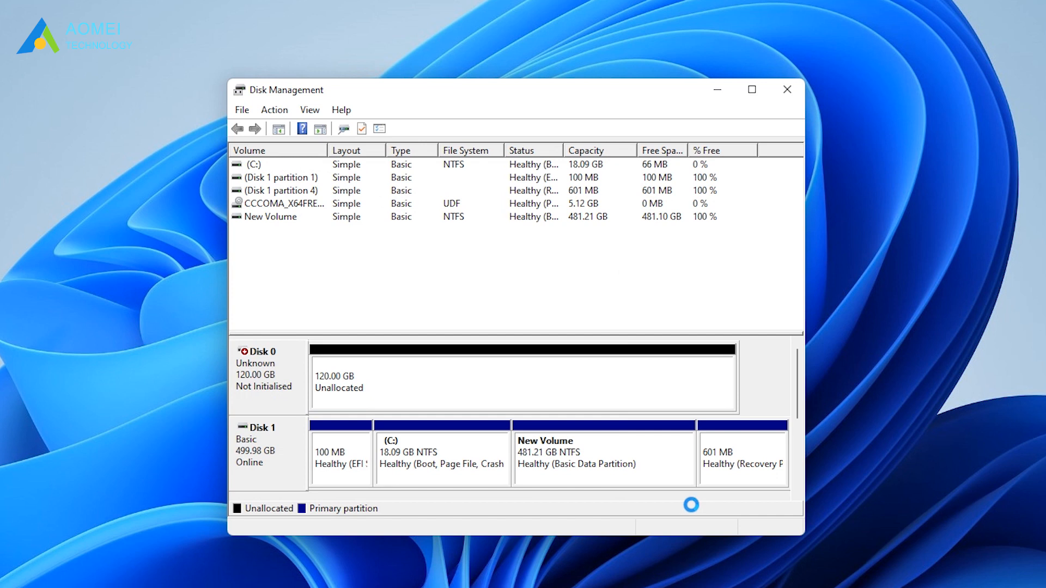
click(600, 457)
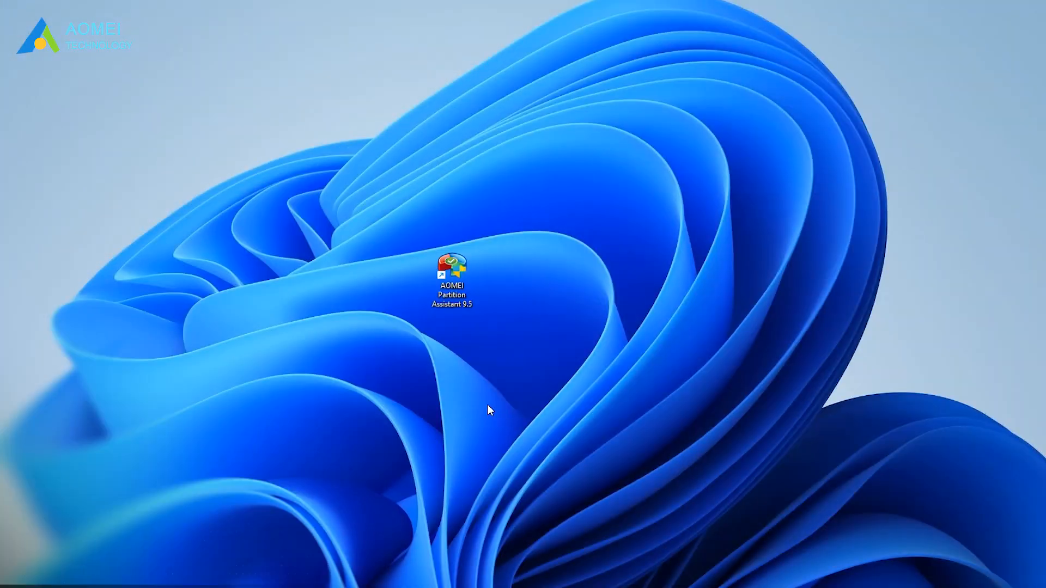
Launch AOMEI Partition Assistant 9.5 from its desktop shortcut, dismissing the UAC prompt
double_click(451, 265)
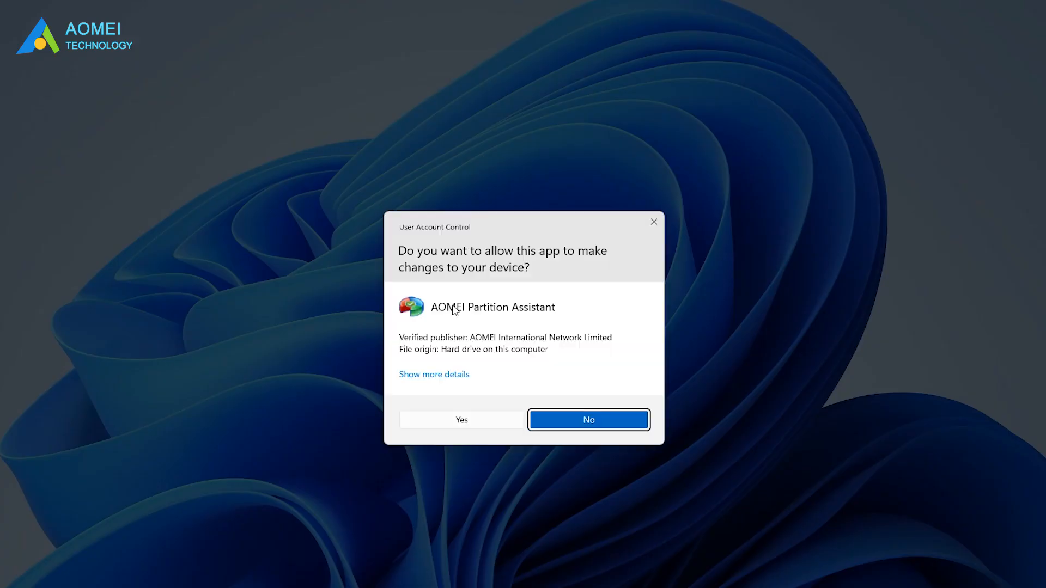
click(589, 420)
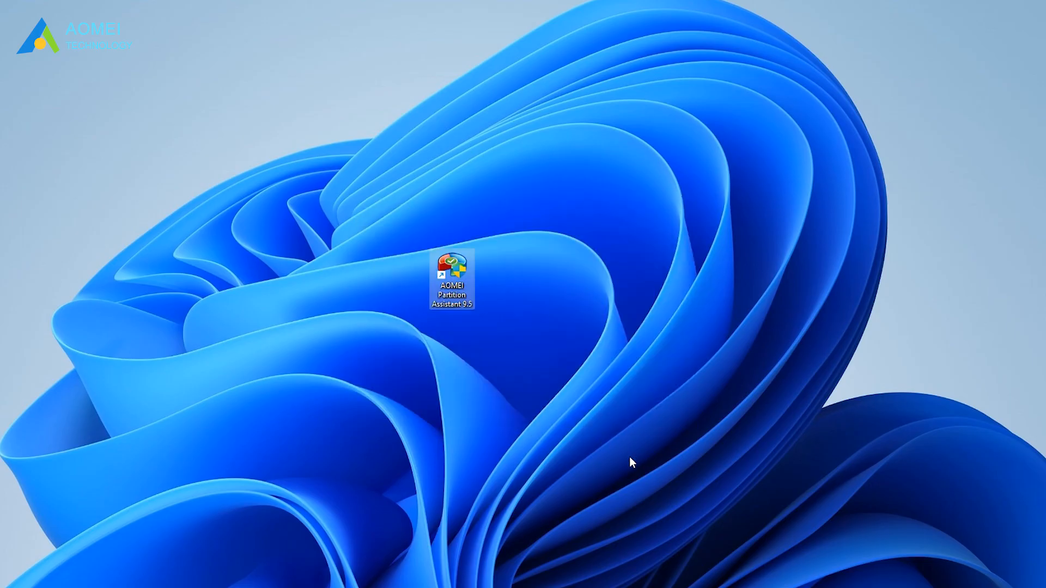
double_click(452, 273)
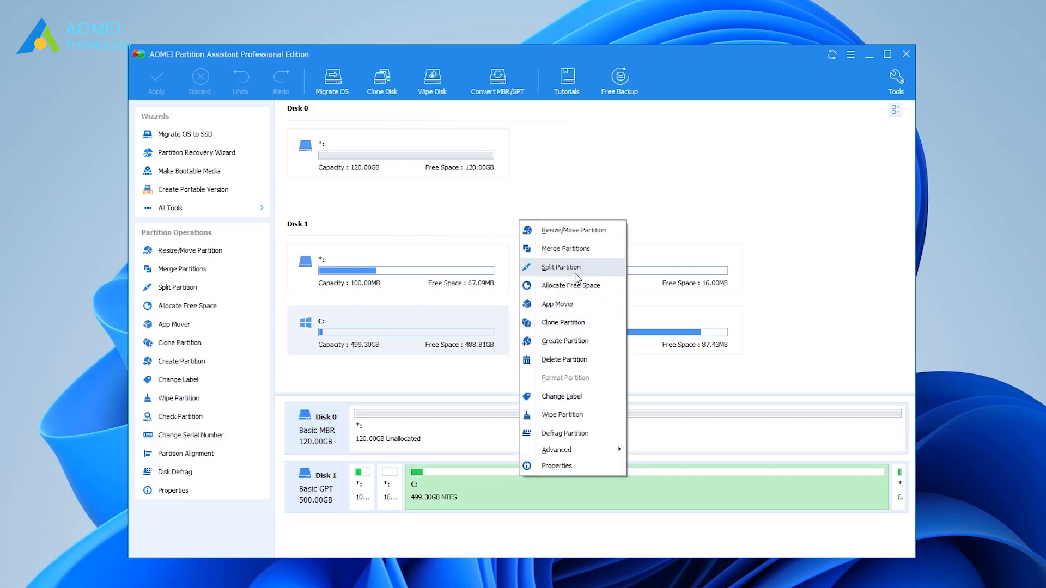
Split C: into a 231.20GB C: and a new 268.10GB E: partition
click(560, 267)
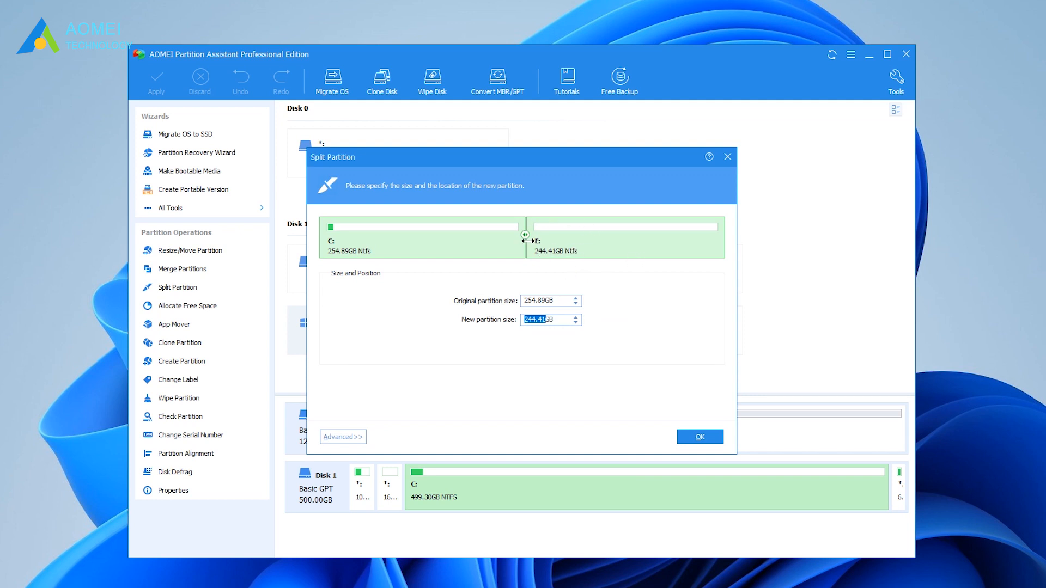
mouse_move(577, 284)
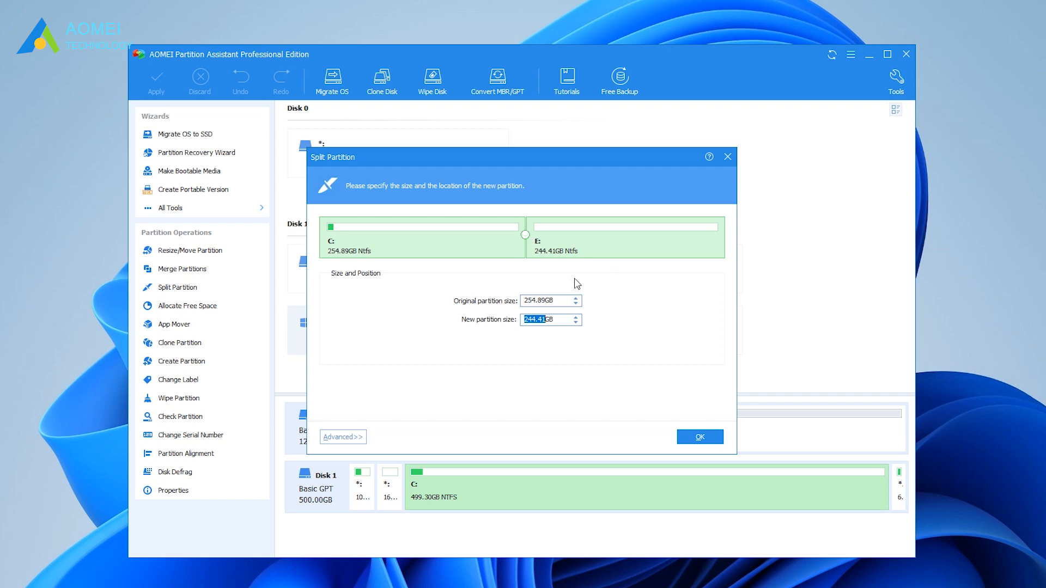
mouse_move(626, 322)
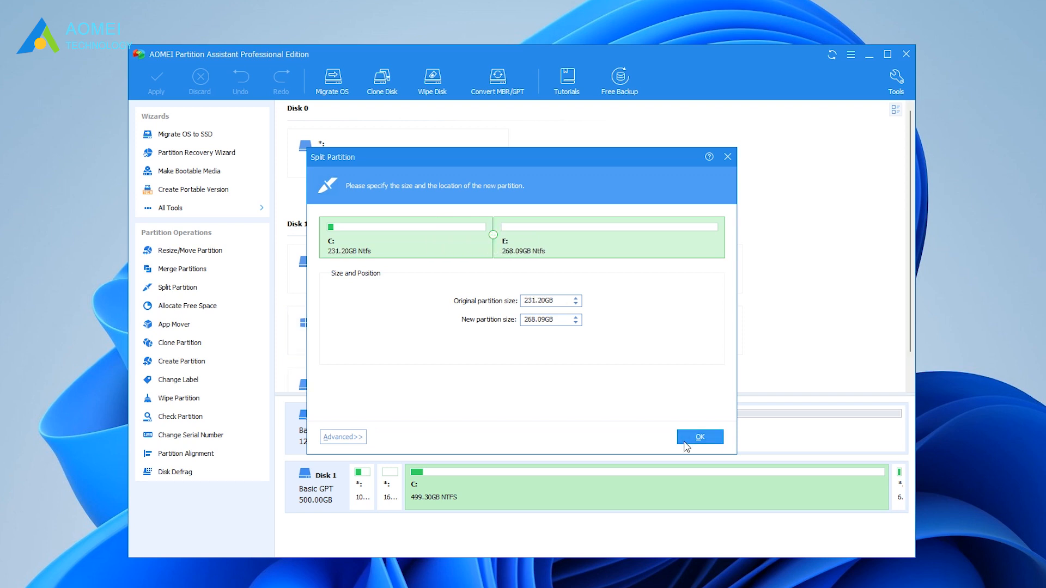
click(699, 437)
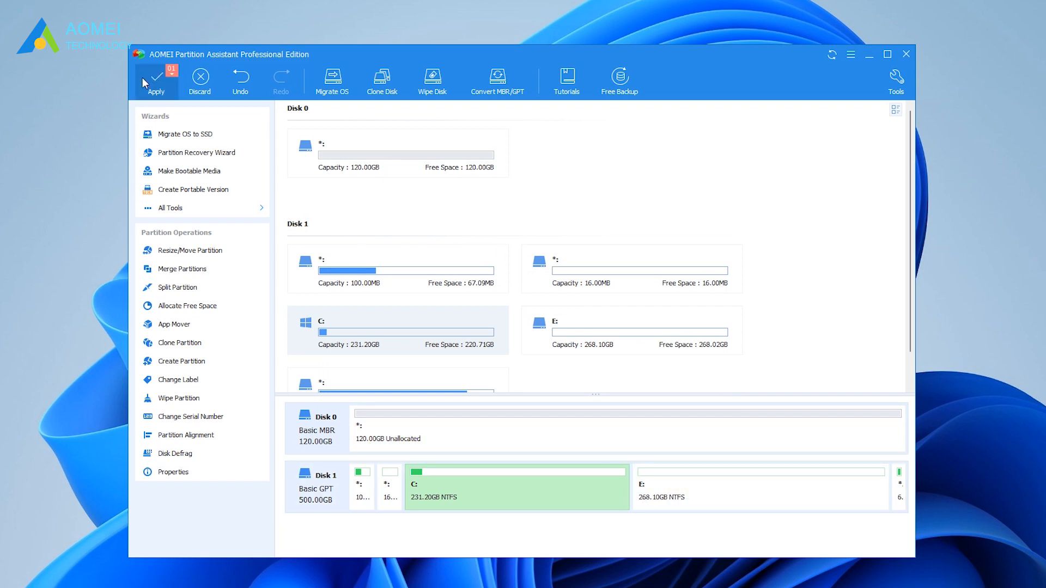
click(157, 80)
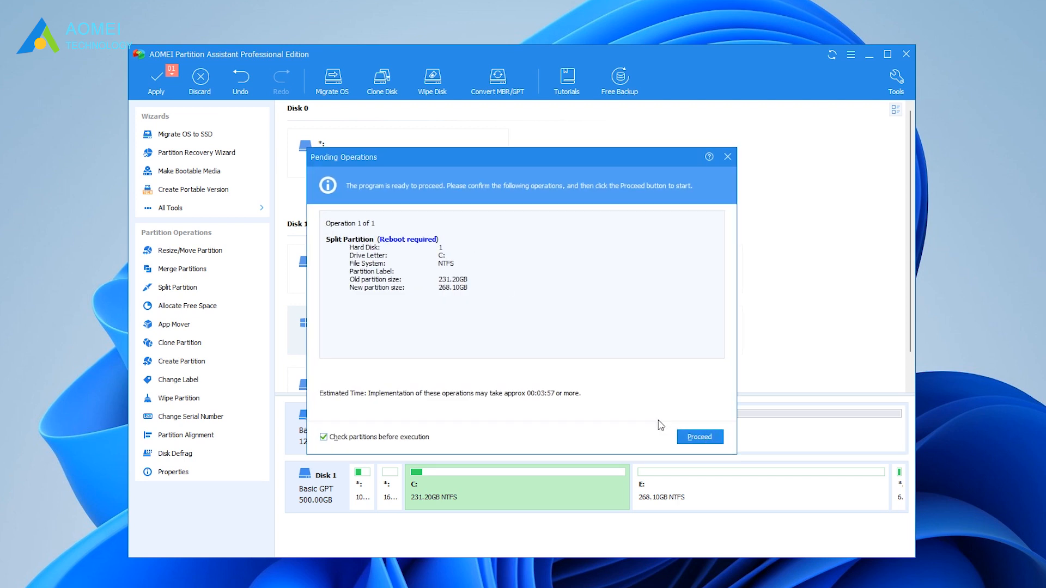
mouse_move(762, 464)
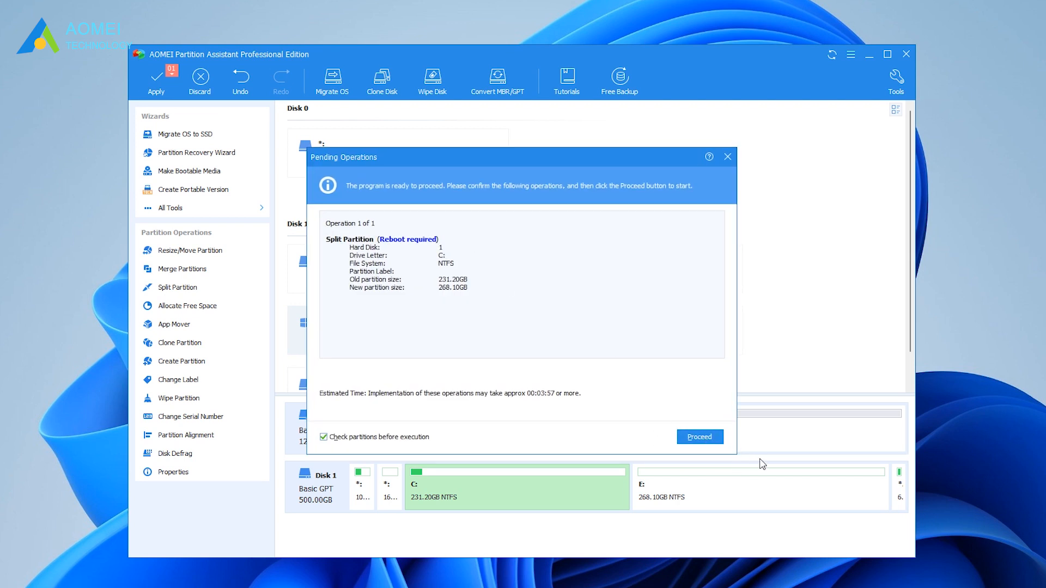
mouse_move(722, 289)
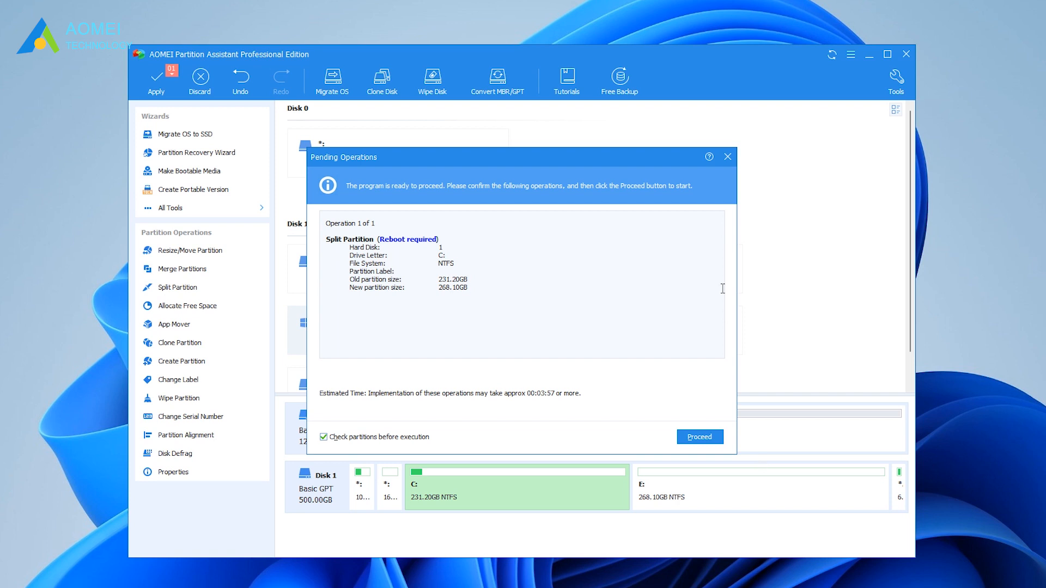
click(727, 157)
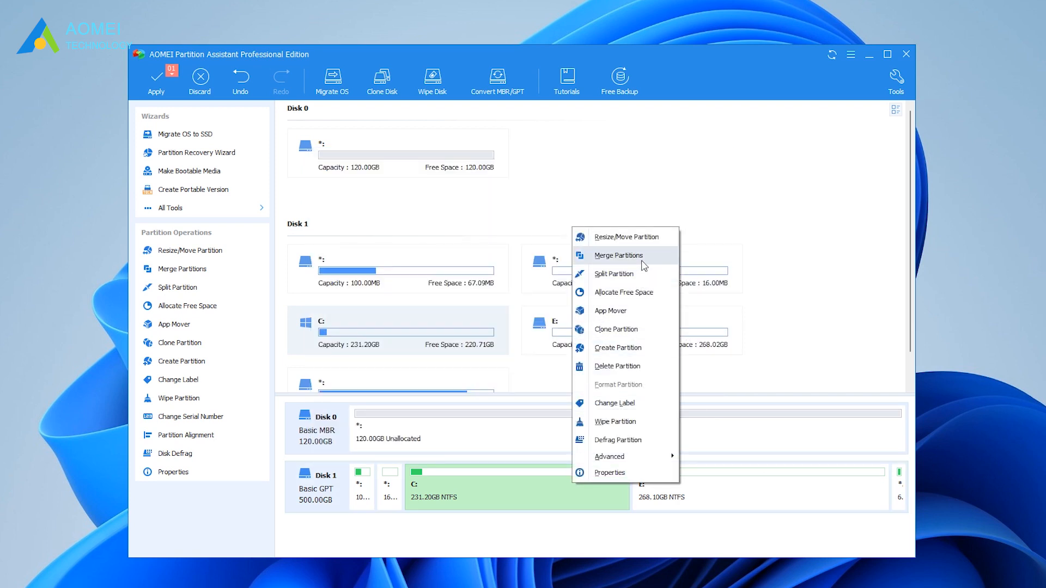
click(617, 255)
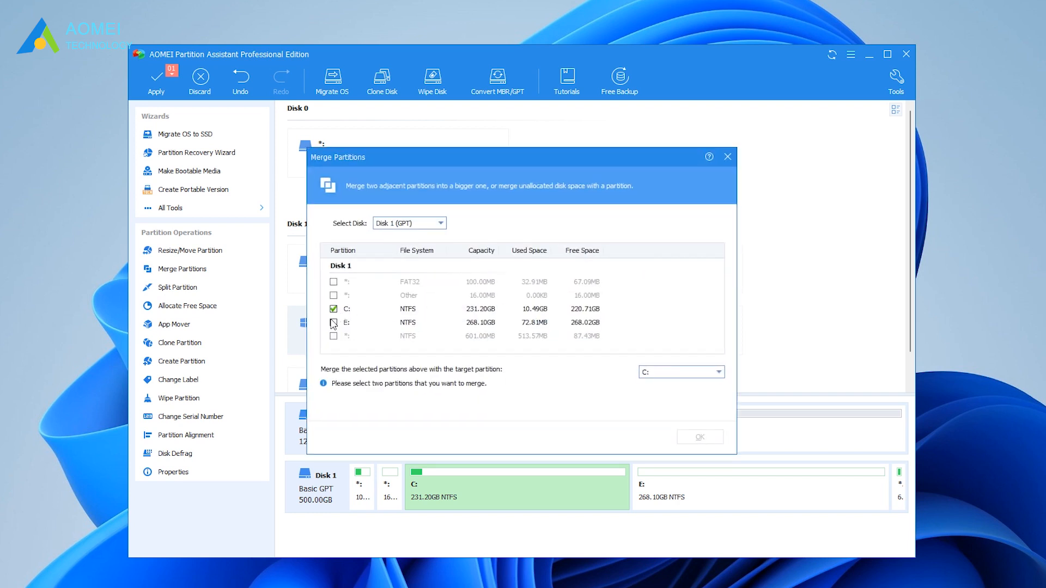
click(333, 323)
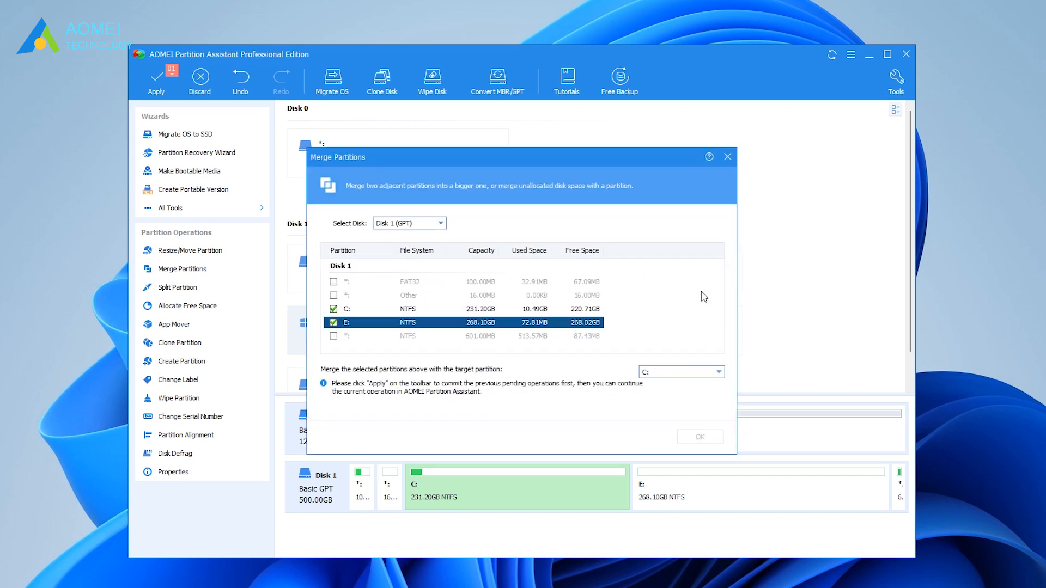
mouse_move(736, 164)
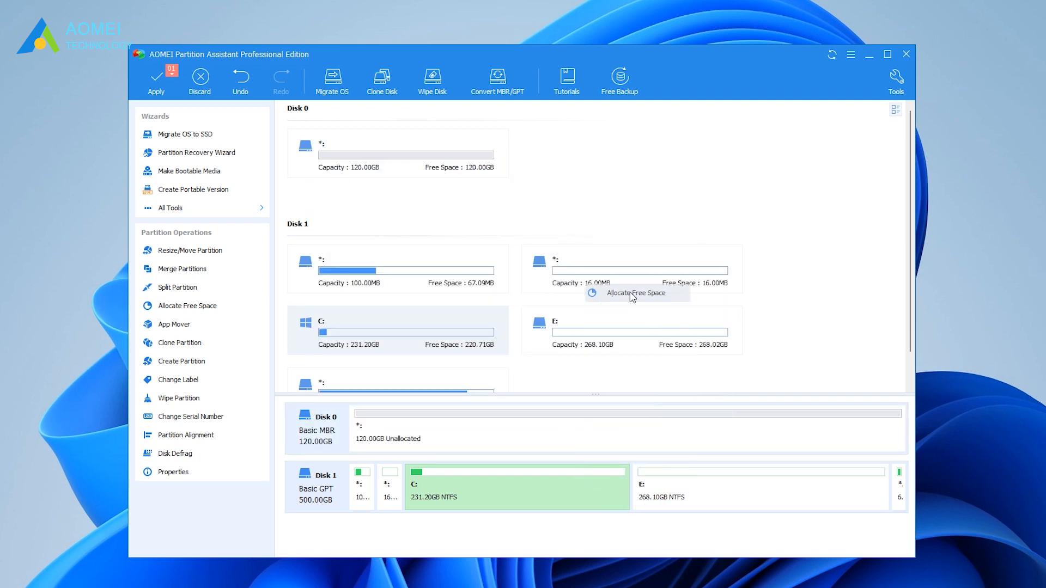
Allocate 110.11GB of C:'s free space to the *: partition, leaving C: at 121.09GB
click(636, 294)
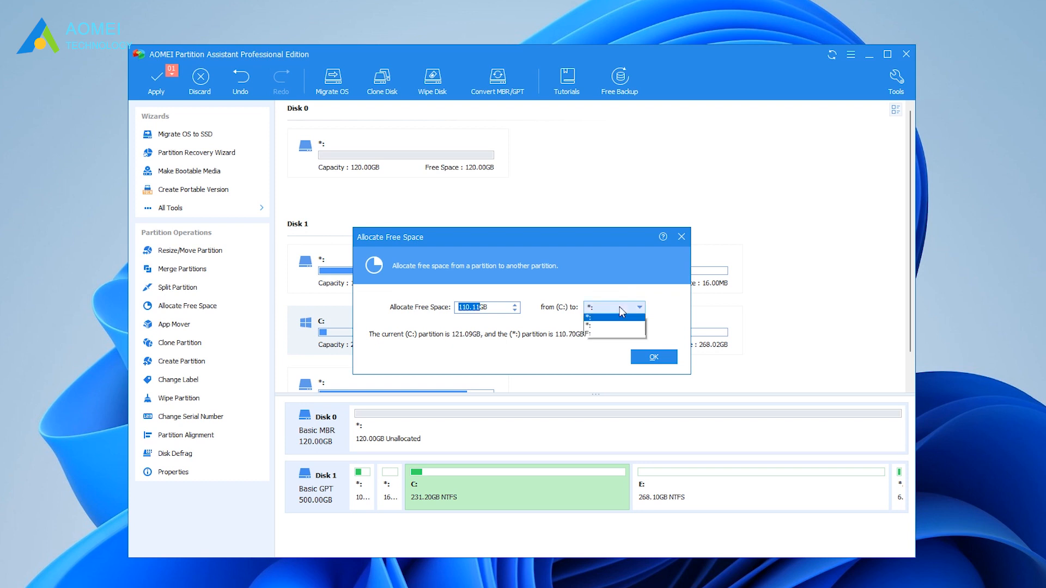
click(613, 307)
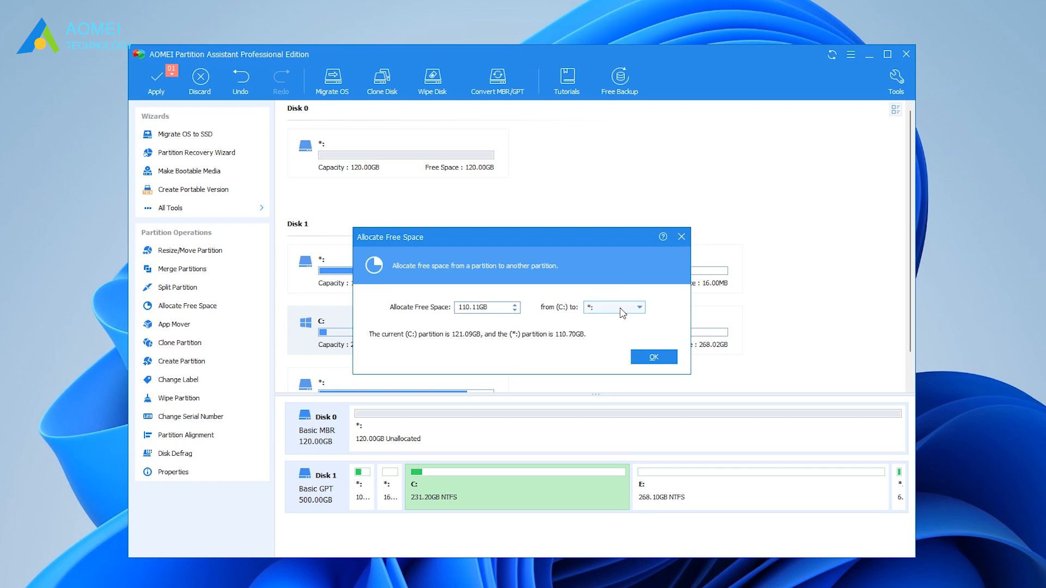
click(654, 357)
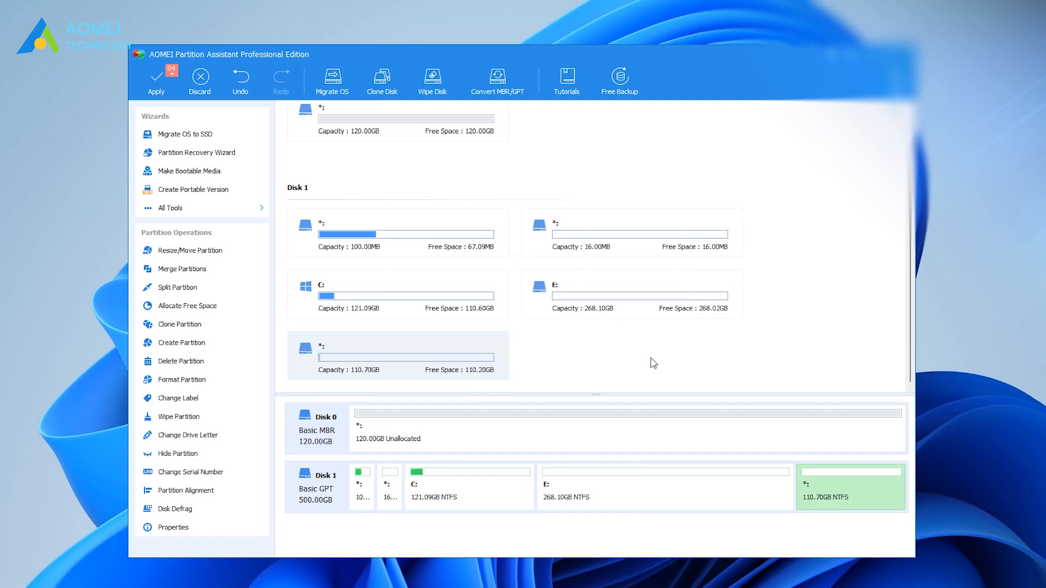